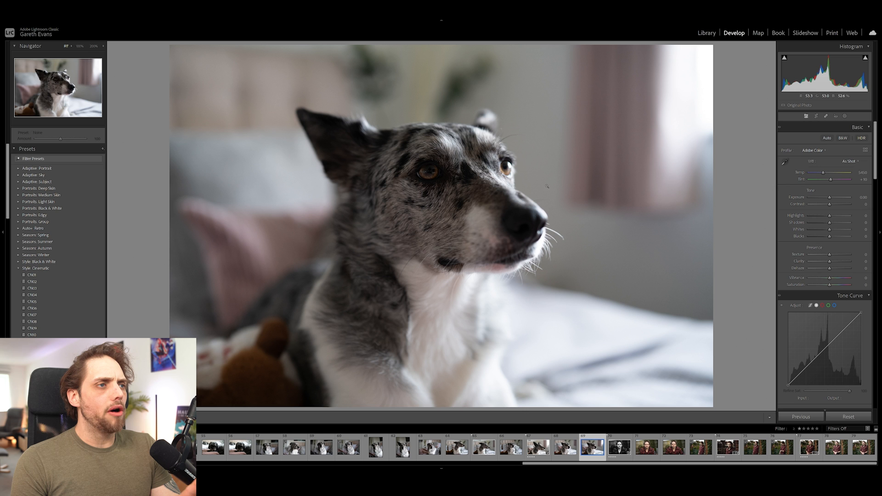
mouse_move(687, 142)
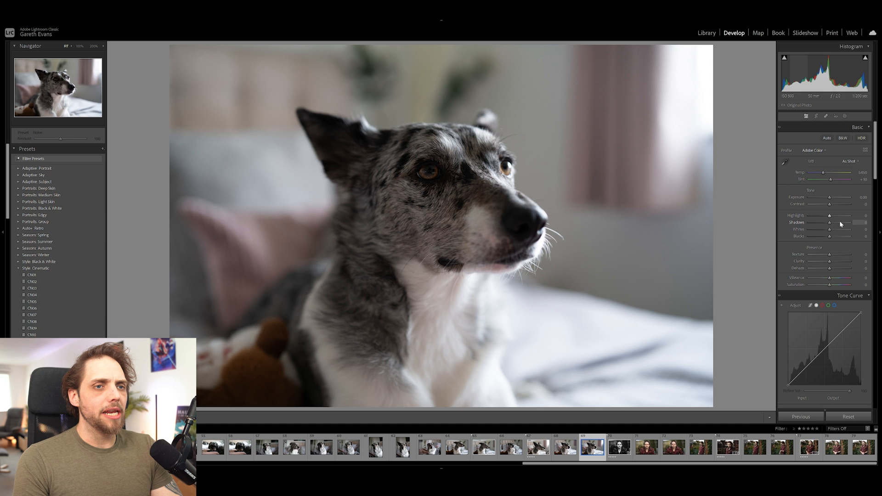
- Experiment with the Shadows slider, lifting it to maximum and returning it to 0
left_click_drag(828, 223, 835, 223)
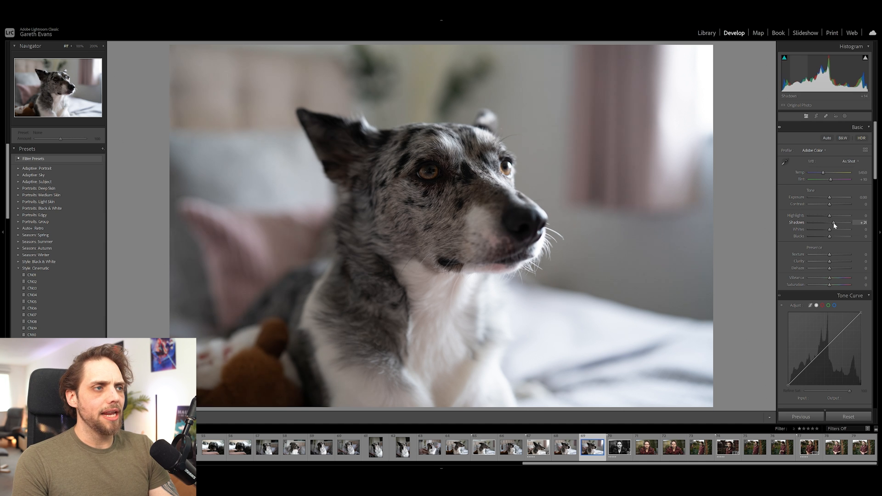
left_click_drag(835, 223, 846, 223)
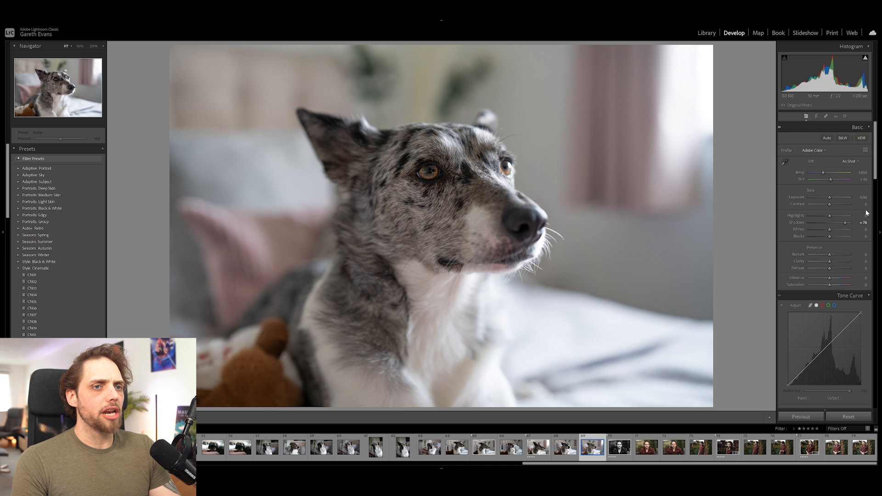
left_click_drag(831, 215, 814, 215)
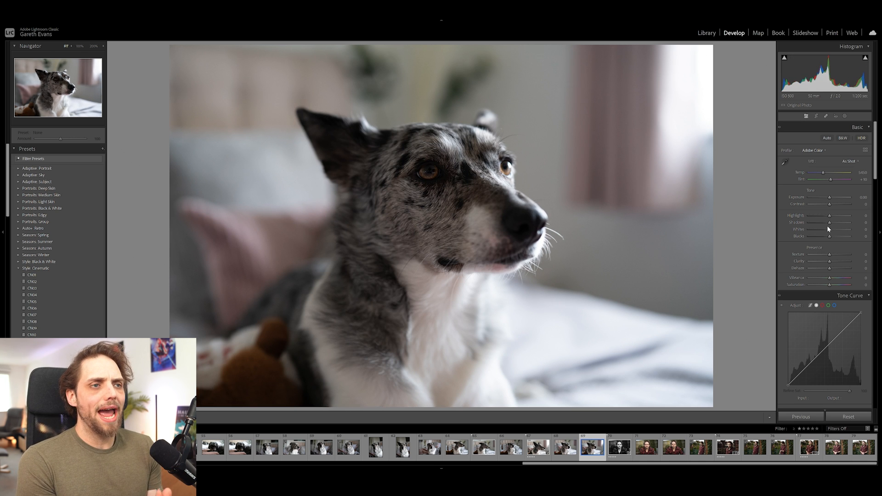
mouse_move(771, 134)
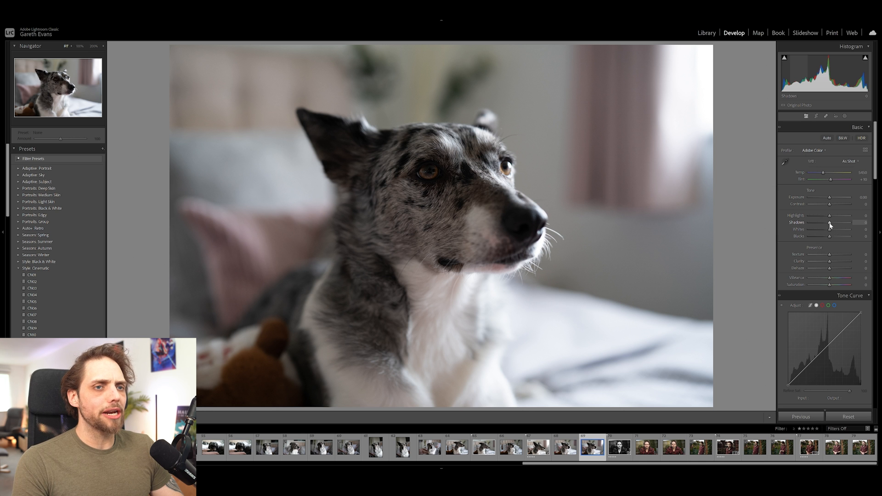
left_click_drag(829, 223, 843, 222)
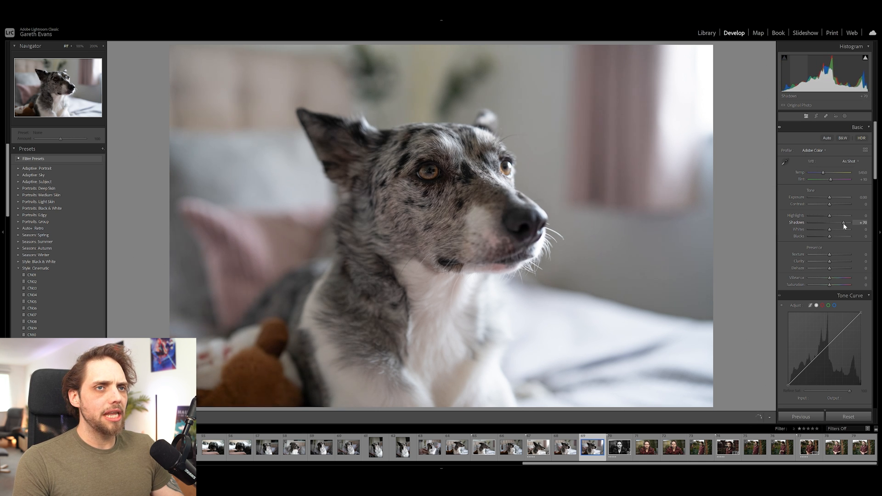
left_click_drag(838, 222, 853, 222)
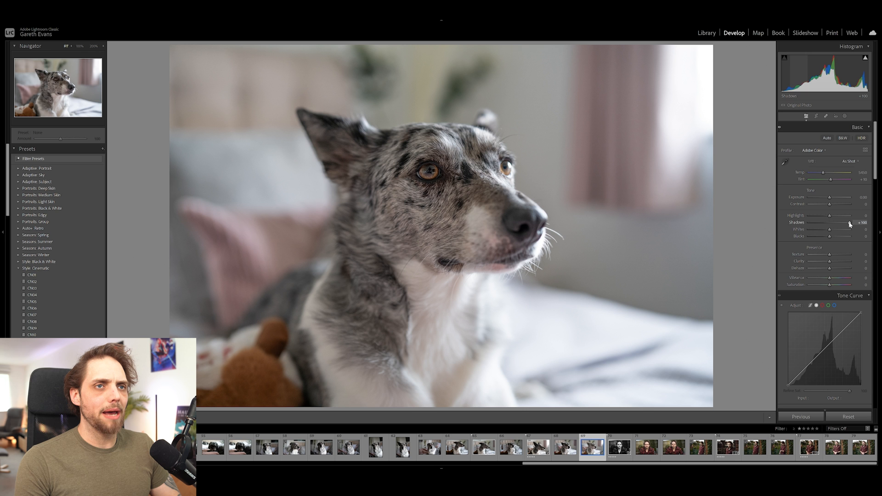
left_click_drag(850, 222, 824, 228)
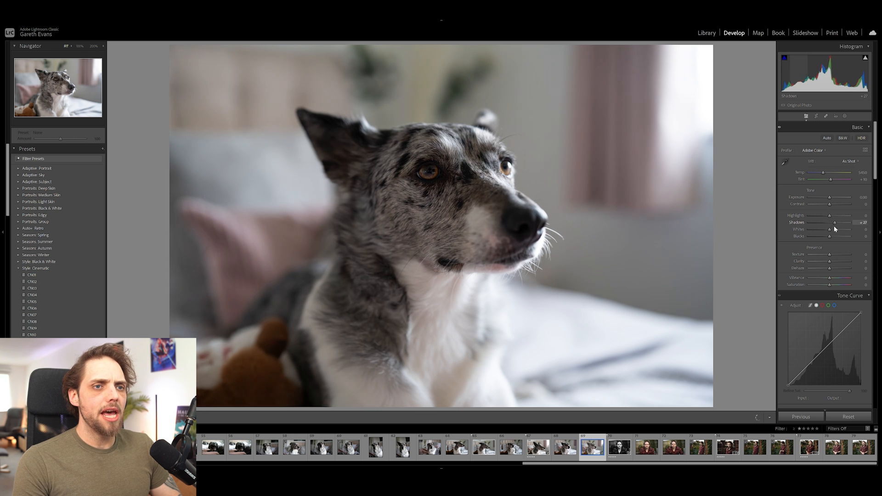
left_click_drag(839, 223, 828, 222)
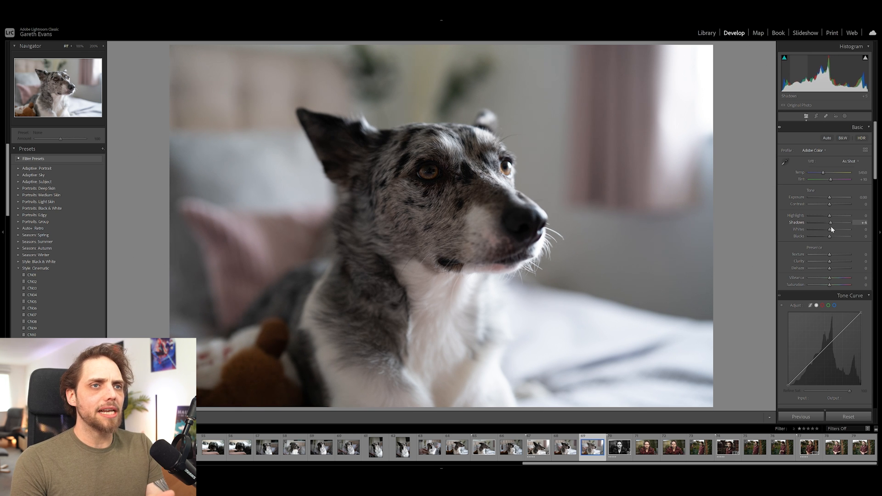
left_click_drag(847, 223, 852, 223)
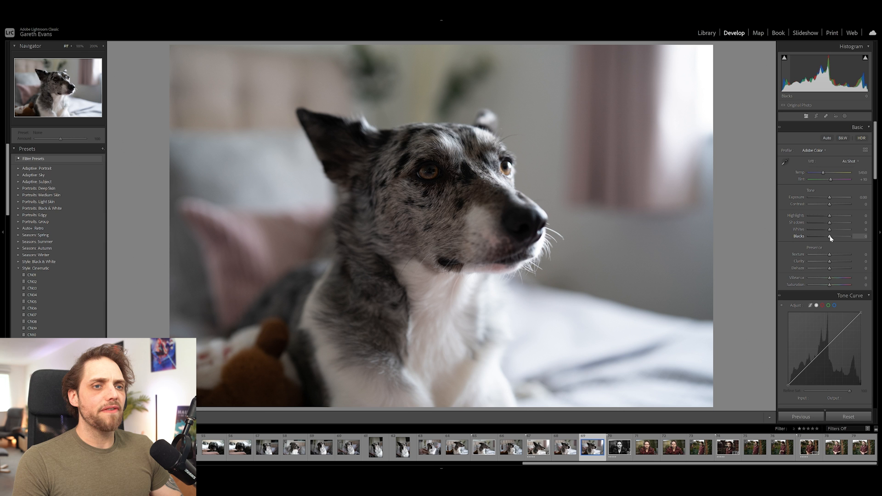
- Try small Blacks lifts, then push Blacks up to about +90 for a faded look
left_click_drag(829, 236, 836, 236)
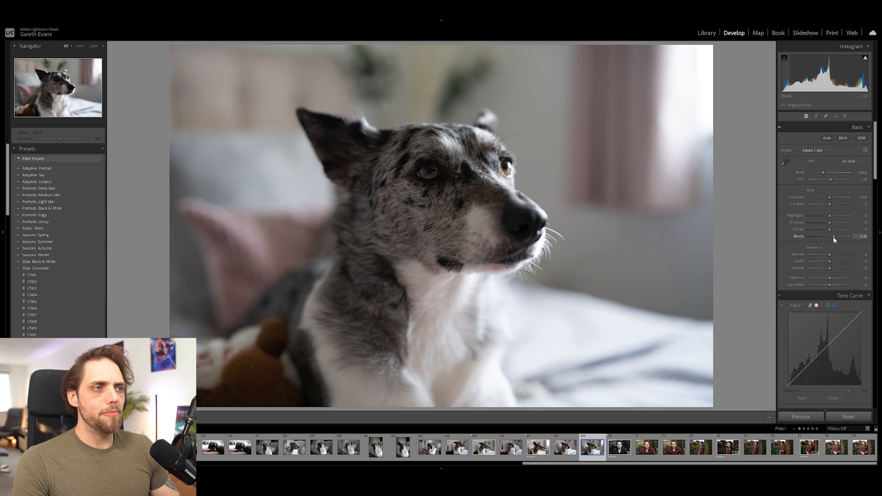
left_click_drag(834, 236, 850, 236)
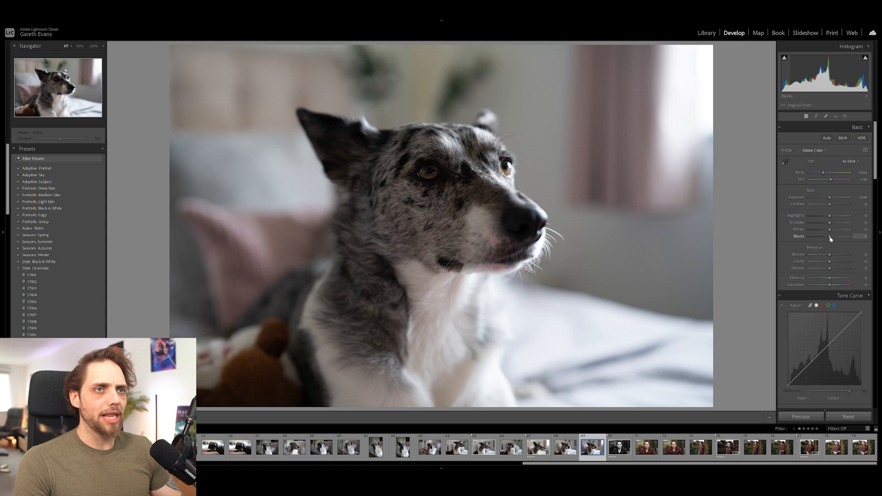
left_click_drag(829, 236, 844, 237)
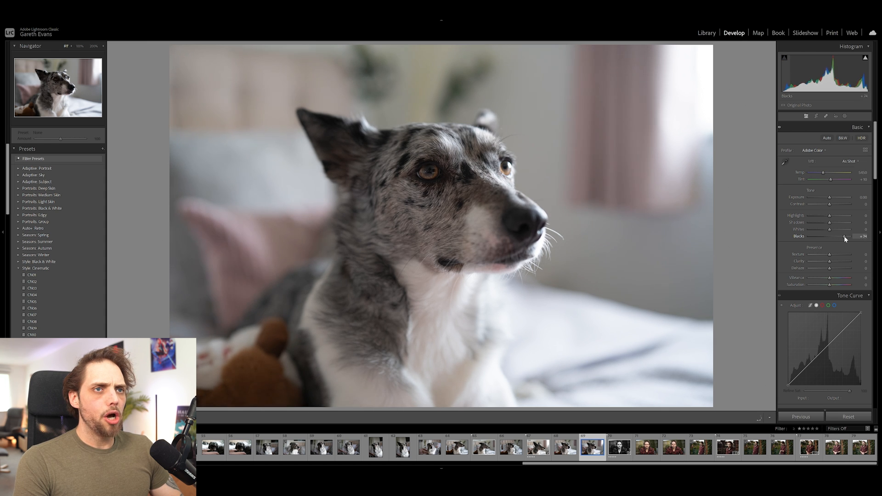
left_click_drag(843, 236, 856, 236)
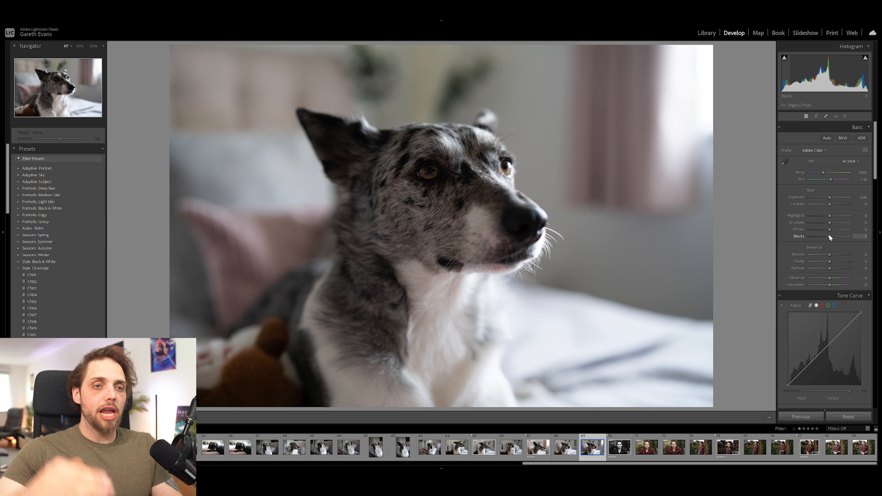
left_click_drag(829, 237, 850, 236)
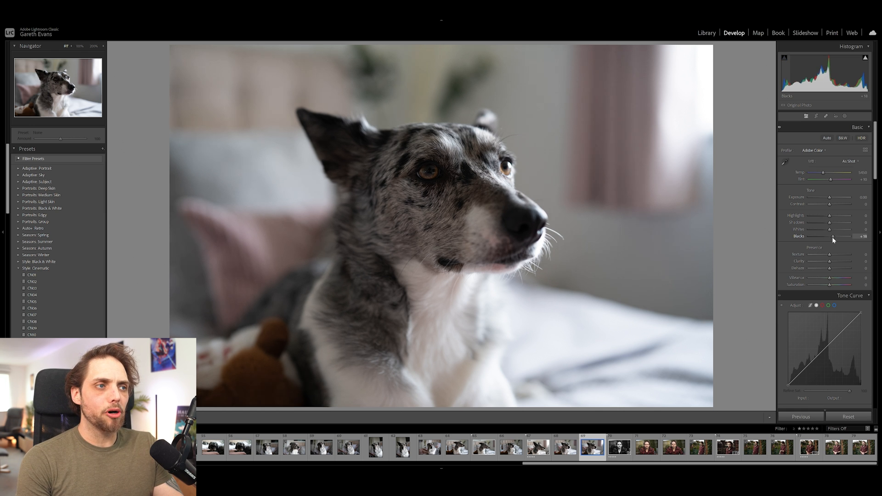
left_click_drag(830, 228, 853, 229)
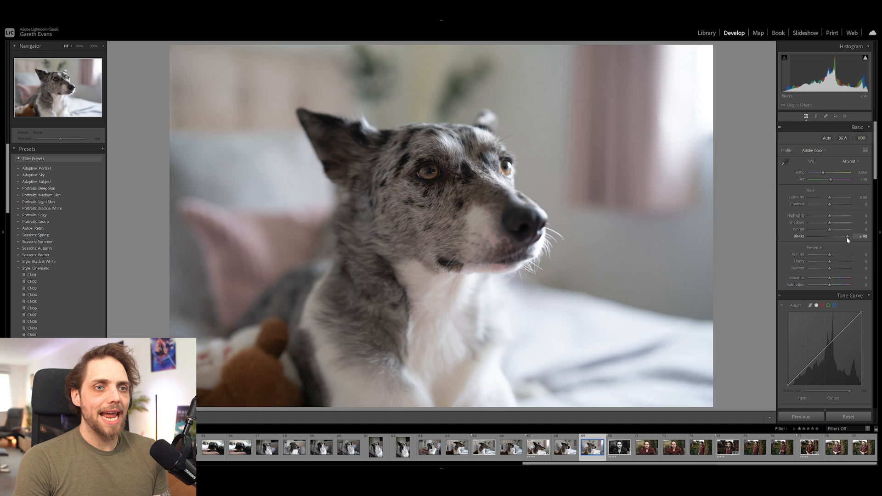
- Crush Blacks down to -100, then bring the slider back to 0
left_click_drag(846, 236, 815, 236)
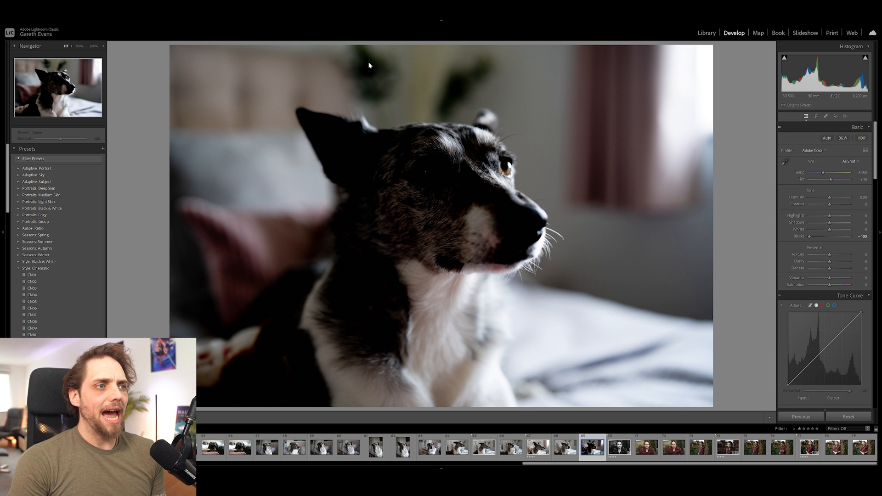
left_click_drag(809, 237, 838, 236)
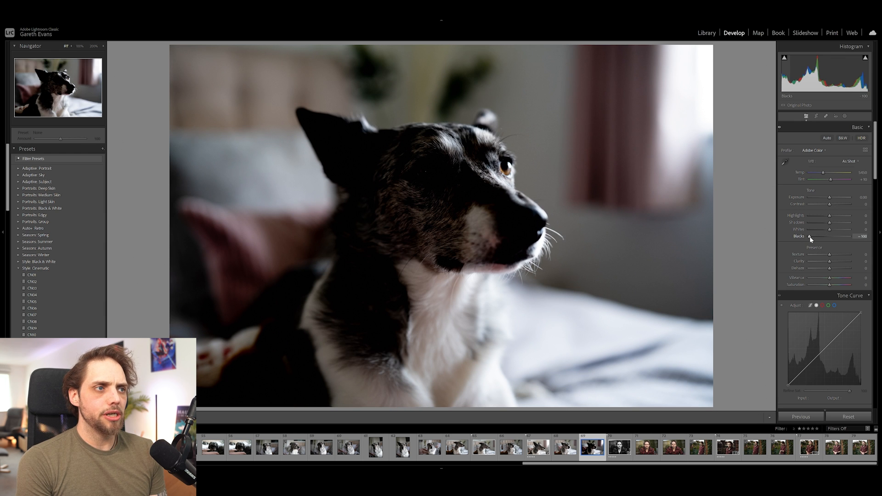
left_click_drag(830, 223, 861, 223)
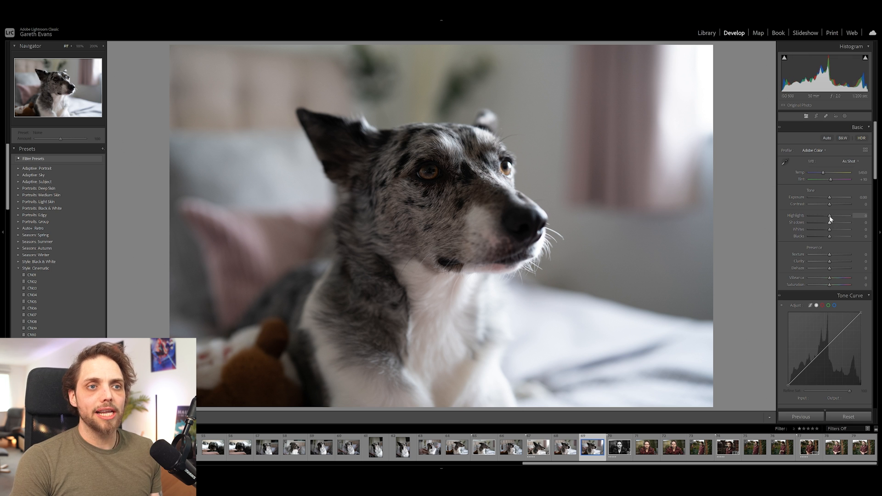
- Max Highlights and reset them to 0, then raise Whites to about +78
left_click_drag(830, 215, 867, 215)
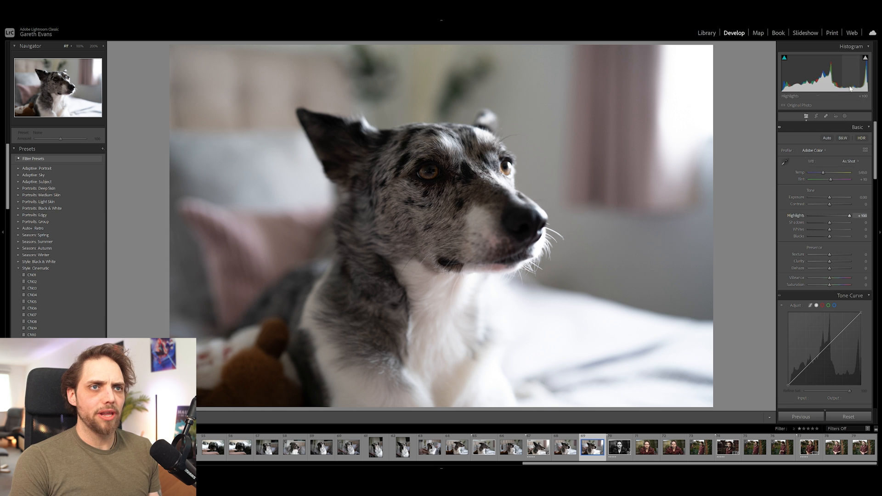
left_click_drag(850, 215, 830, 215)
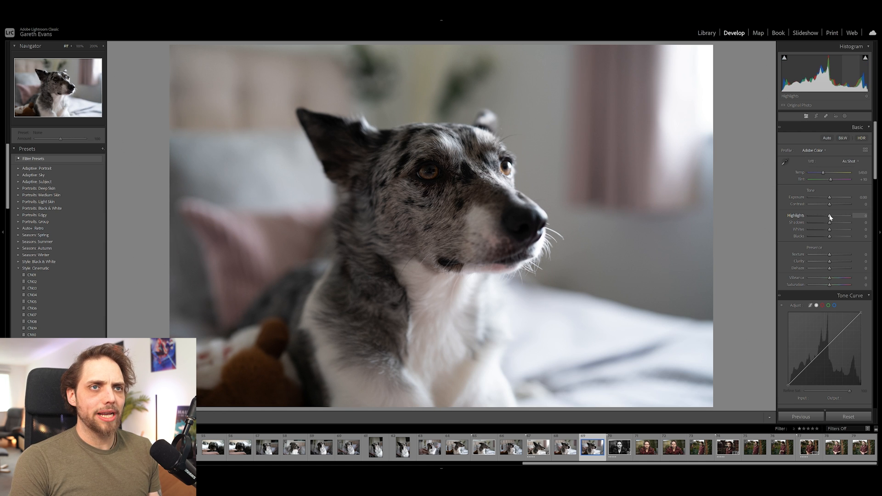
left_click_drag(830, 217, 850, 217)
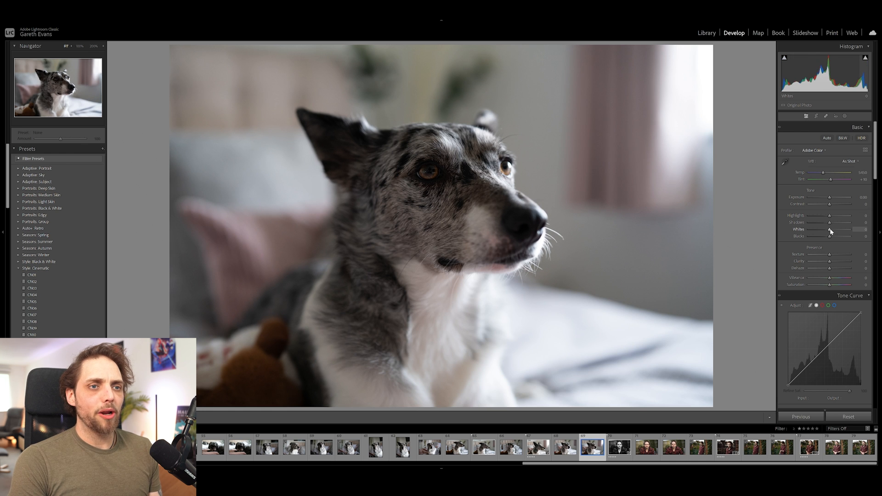
left_click_drag(829, 229, 847, 230)
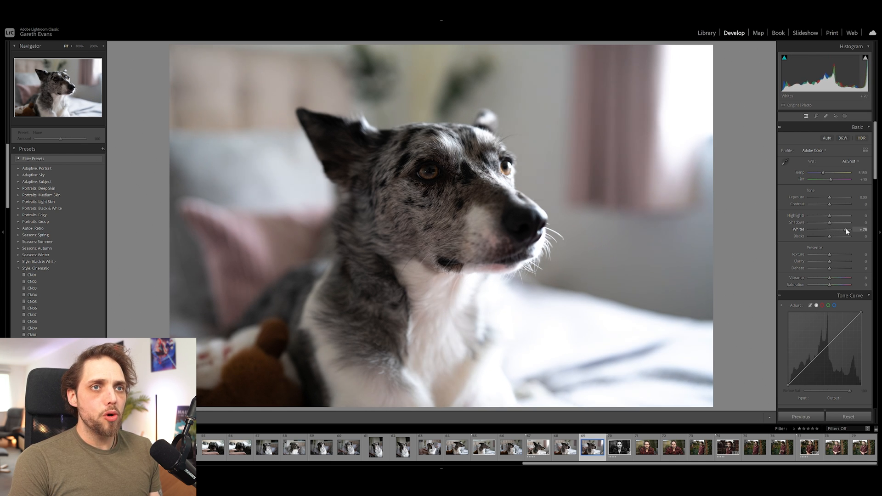
left_click_drag(845, 229, 860, 230)
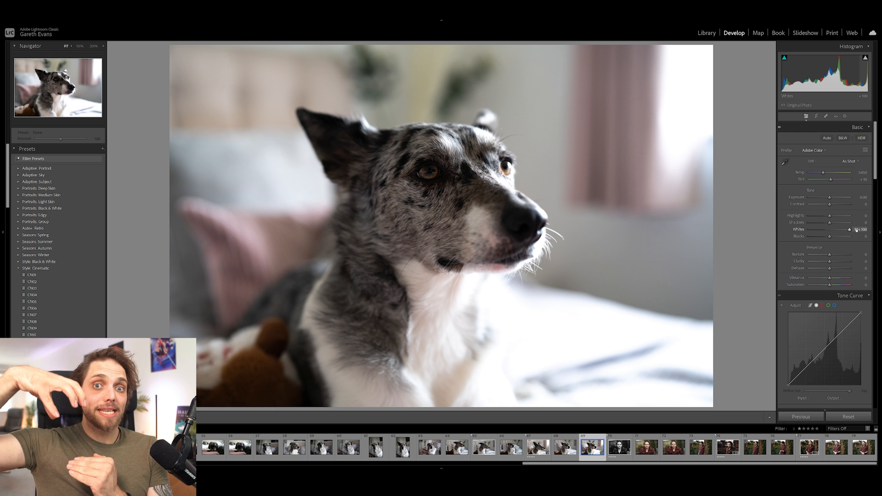
left_click_drag(855, 229, 830, 229)
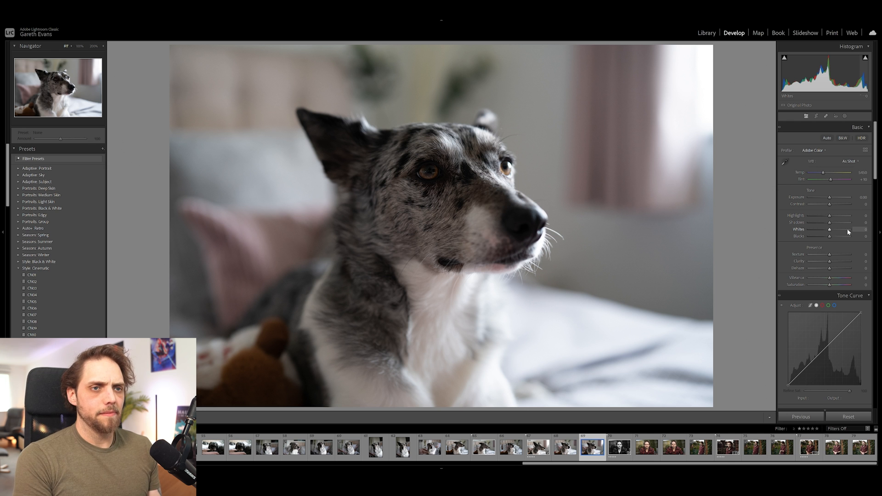
- Set Blacks to about +47 and Shadows to about +41 on the dog portrait
left_click_drag(831, 236, 849, 236)
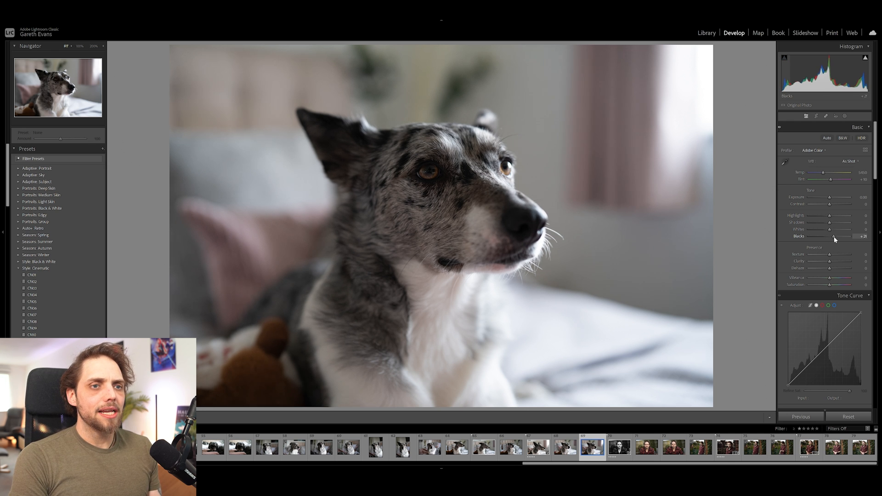
left_click_drag(832, 236, 838, 236)
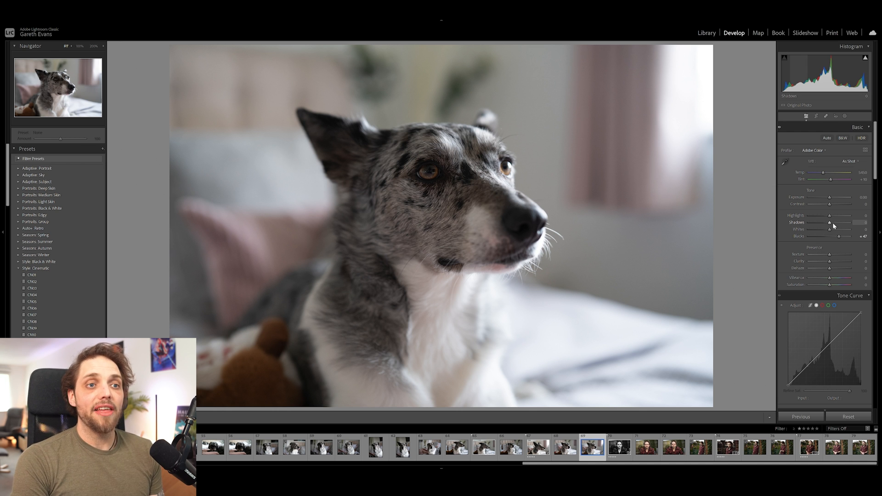
left_click_drag(829, 222, 838, 223)
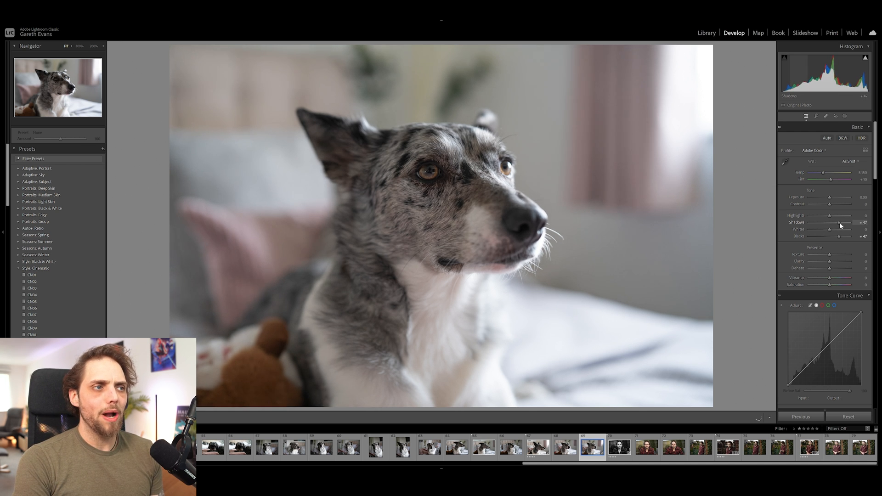
left_click_drag(838, 223, 843, 223)
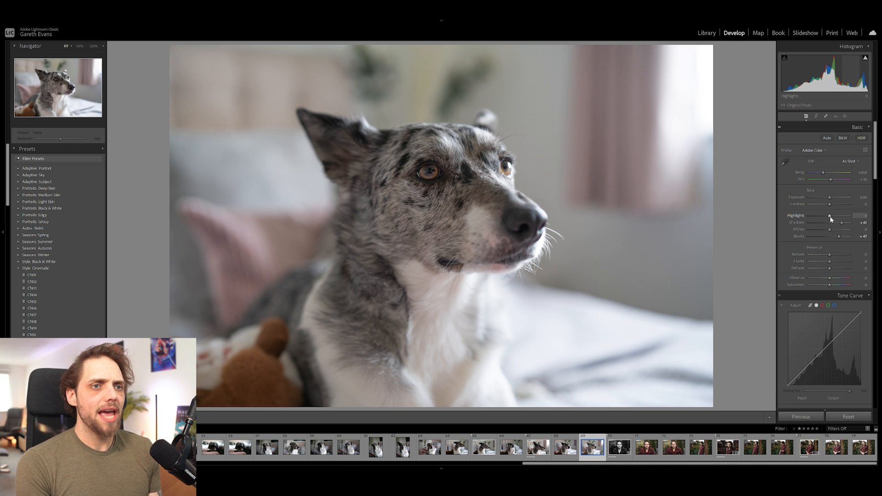
- Lower Highlights to about -45 and raise Whites to about +17
left_click_drag(827, 215, 833, 215)
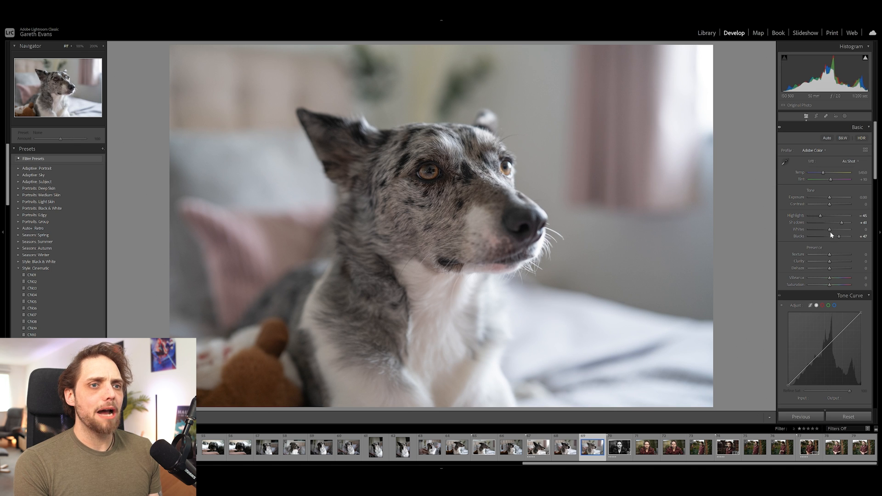
left_click_drag(830, 229, 838, 228)
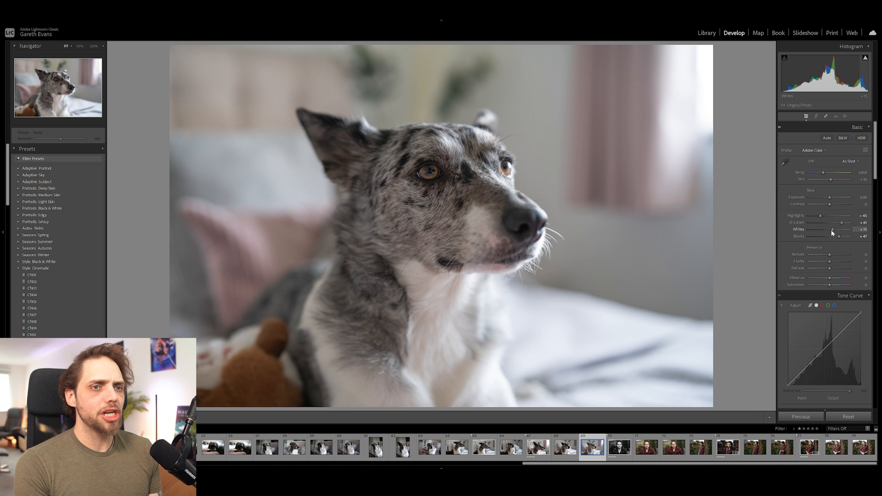
left_click_drag(828, 229, 831, 228)
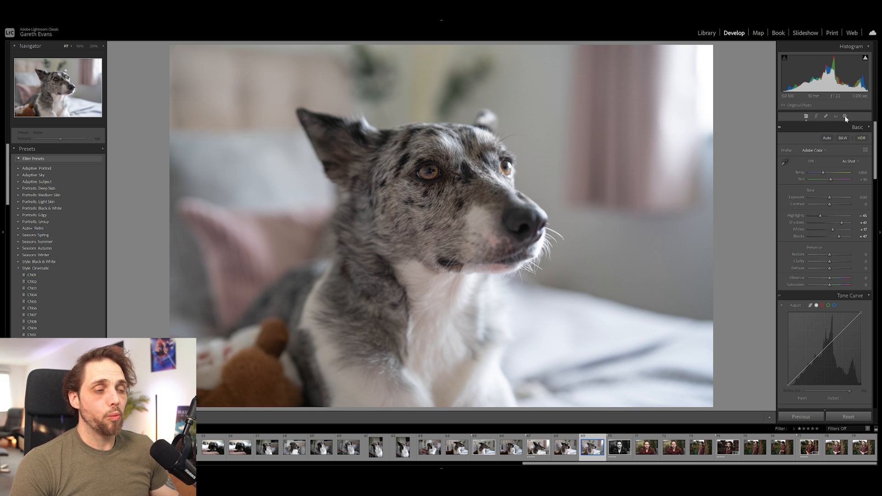
mouse_move(846, 117)
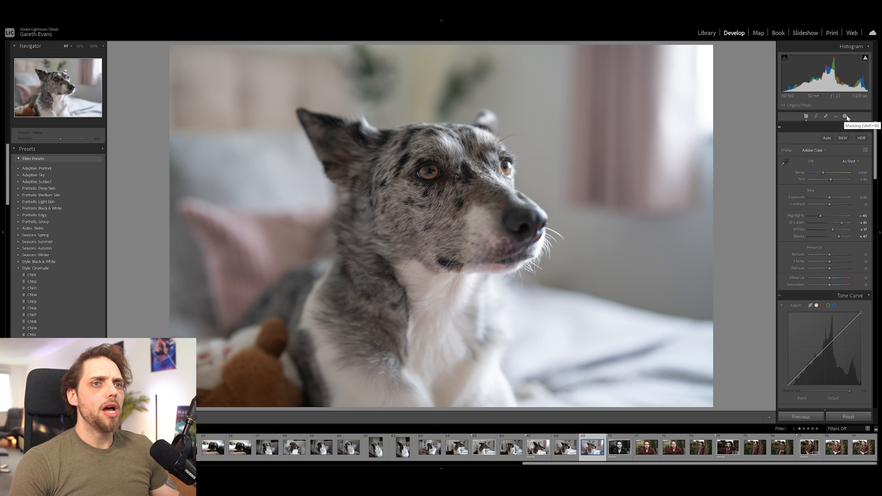
- Add a Radial Gradient mask over the dog's head with raised Exposure, then leave Masking
left_click(845, 117)
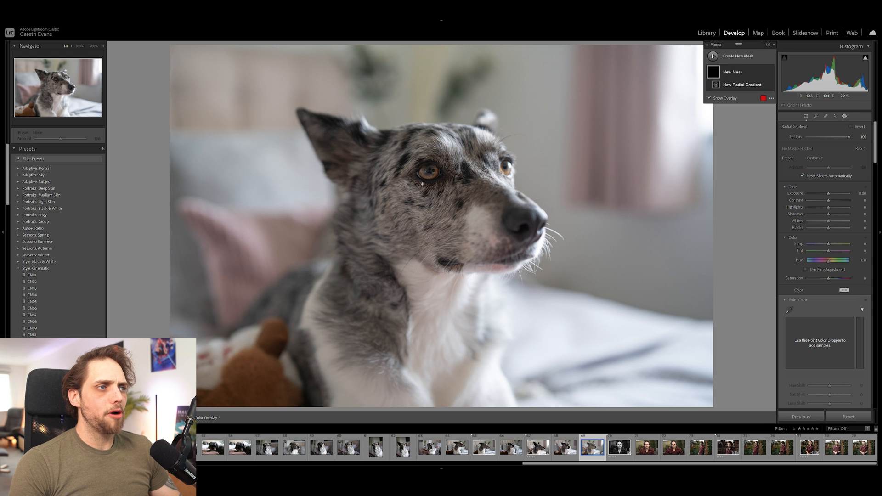
left_click(743, 85)
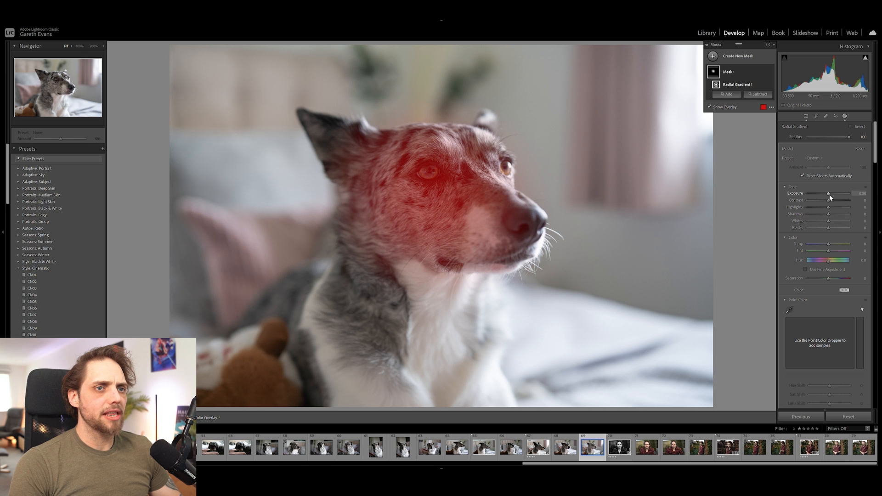
left_click_drag(827, 193, 851, 193)
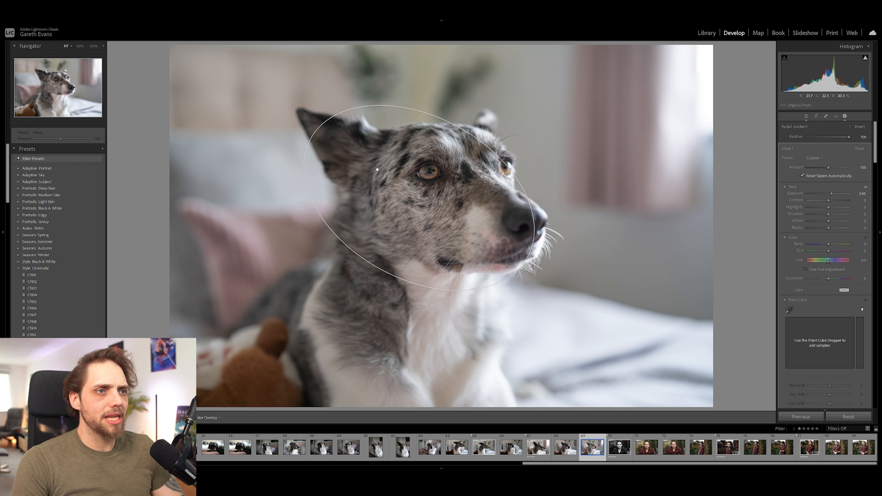
left_click(807, 116)
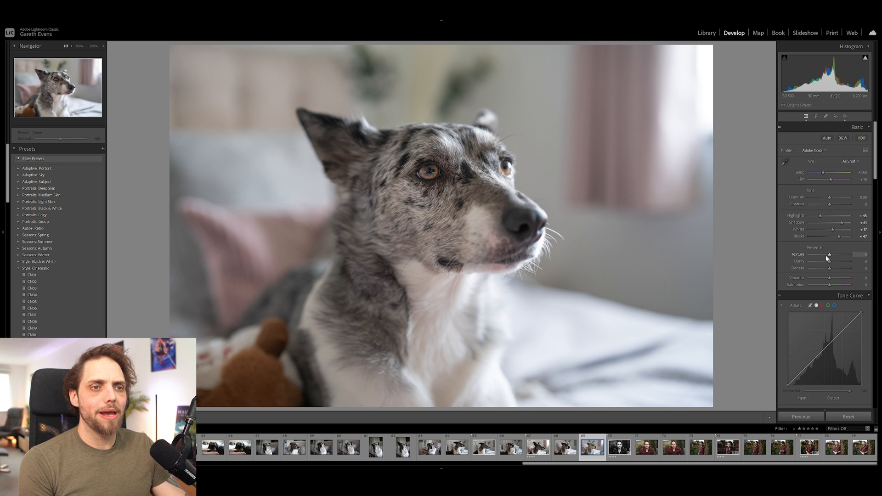
- Switch to the portrait of the man in the plaid shirt for editing
left_click_drag(830, 255, 833, 255)
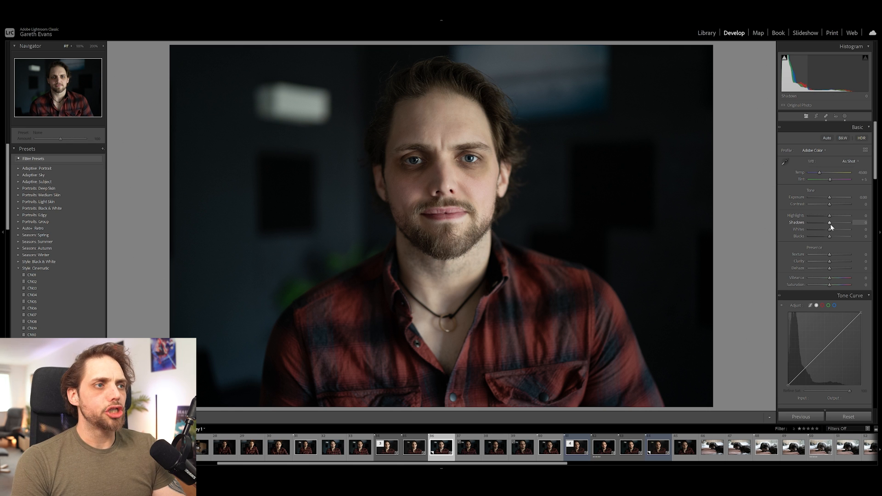
left_click_drag(829, 222, 849, 222)
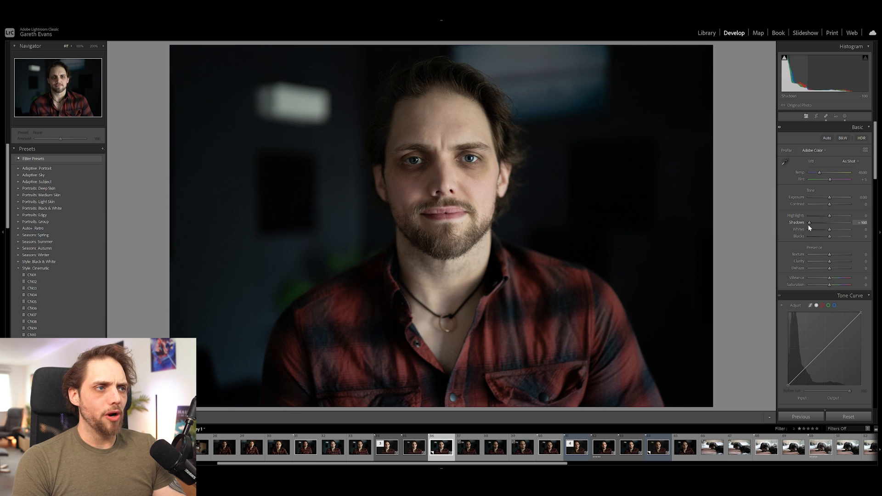
left_click_drag(810, 222, 849, 222)
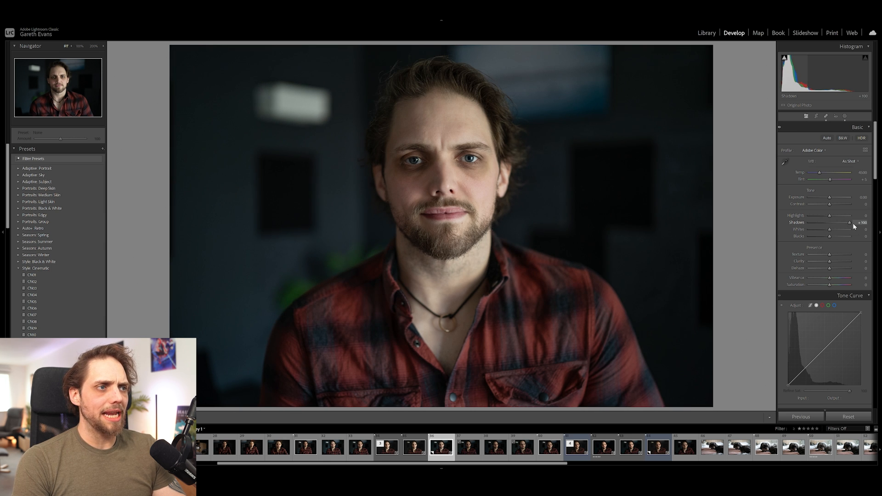
left_click_drag(839, 223, 830, 223)
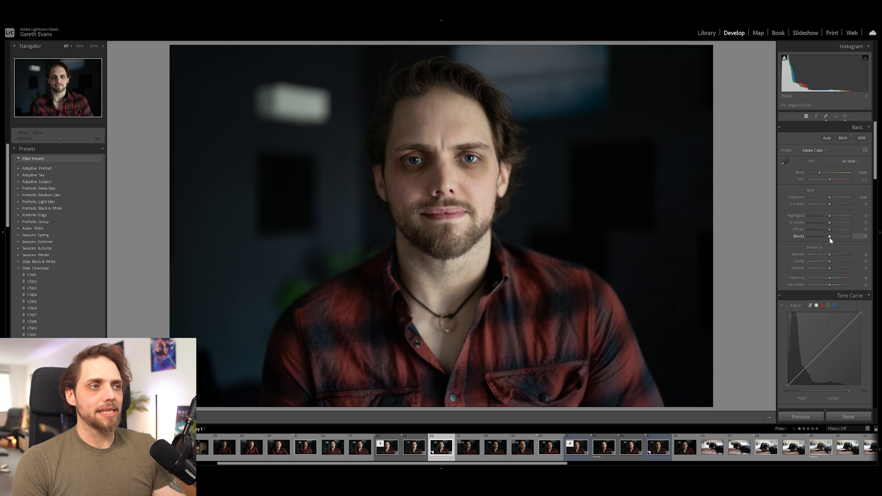
left_click_drag(829, 236, 809, 236)
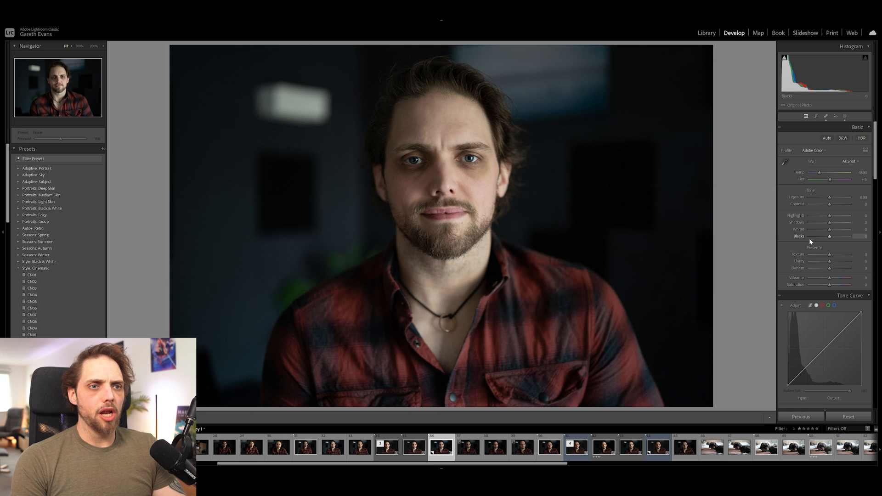
- Set Blacks to about -37, Whites to about +22 and Contrast to about +44
left_click_drag(832, 236, 827, 236)
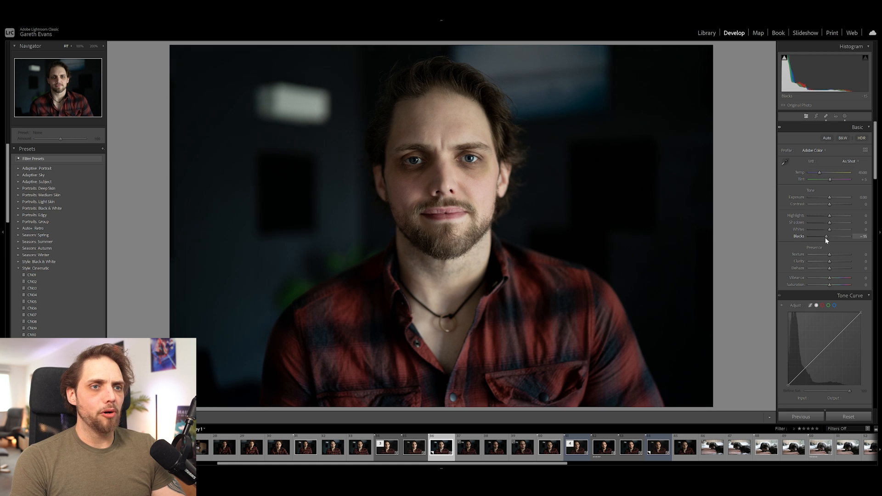
left_click_drag(824, 237, 822, 237)
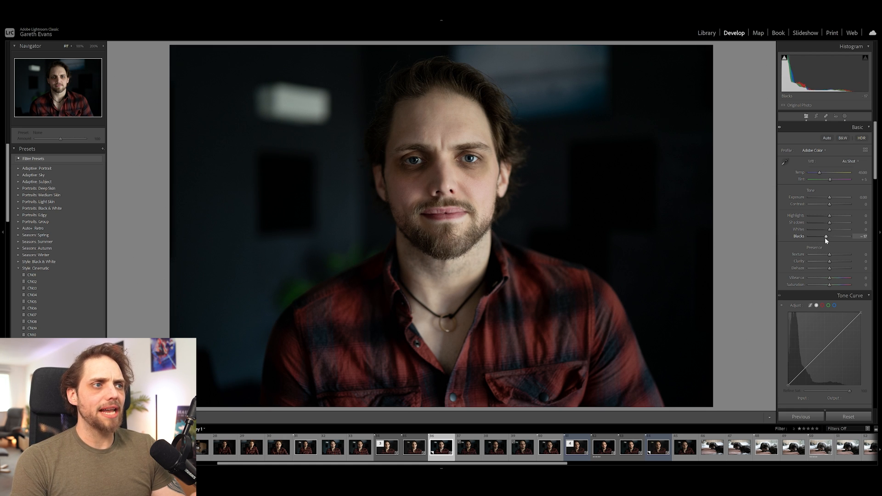
left_click_drag(827, 229, 834, 229)
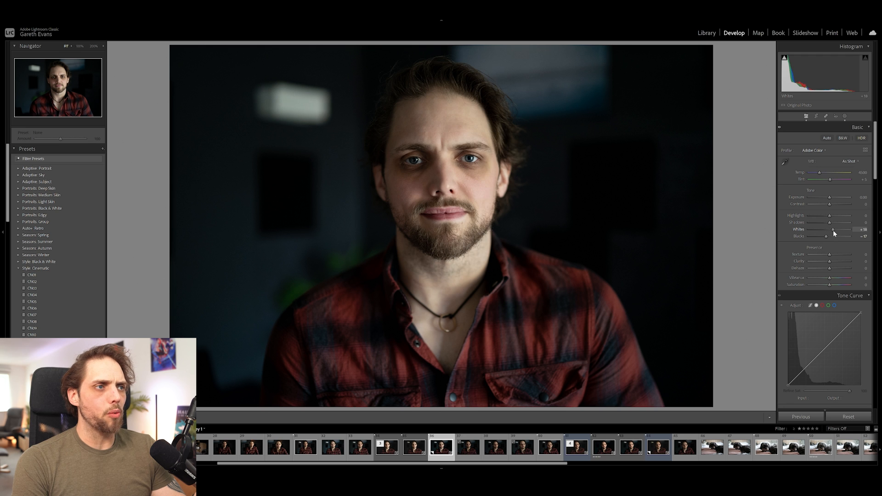
left_click_drag(833, 229, 839, 230)
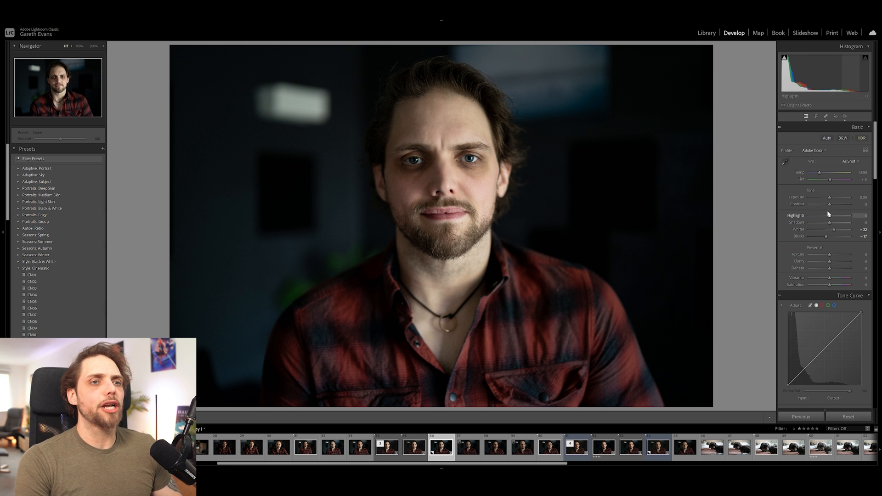
left_click_drag(828, 205, 838, 204)
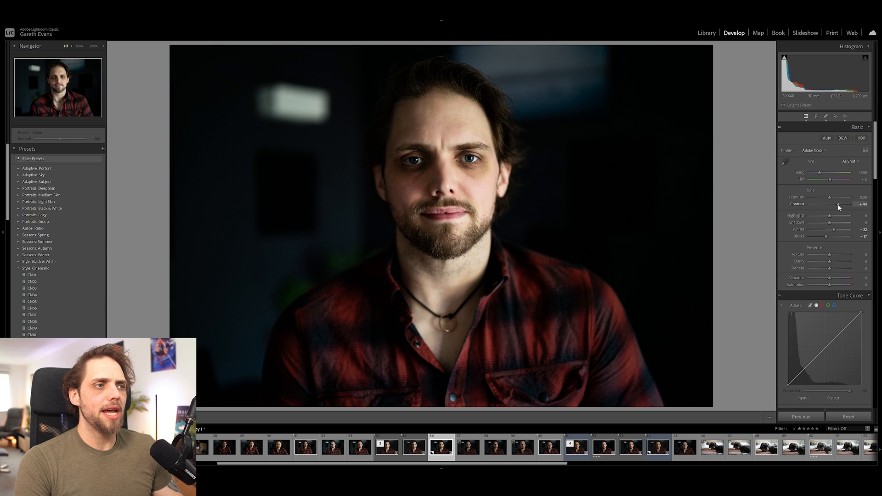